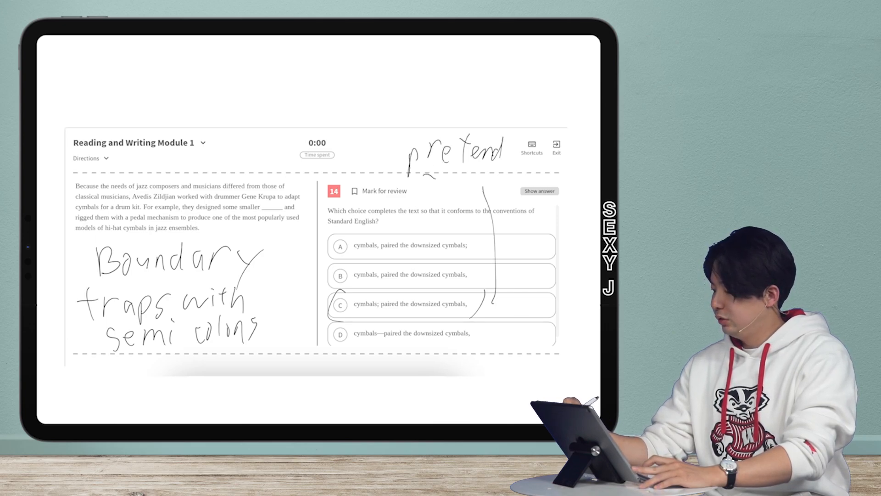
- Handwrite "they're sentences," beneath "pretend" in the passage notes
{"action": "type", "text": "they're"}
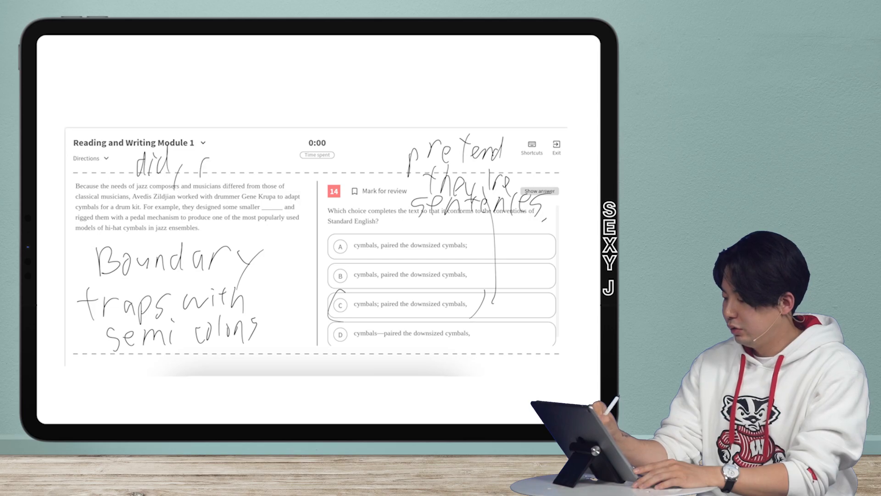
- Write the list pattern "did, did, and did" across the top of the passage
{"action": "left_click_drag", "start_coordinate": [191, 163], "coordinate": [292, 162]}
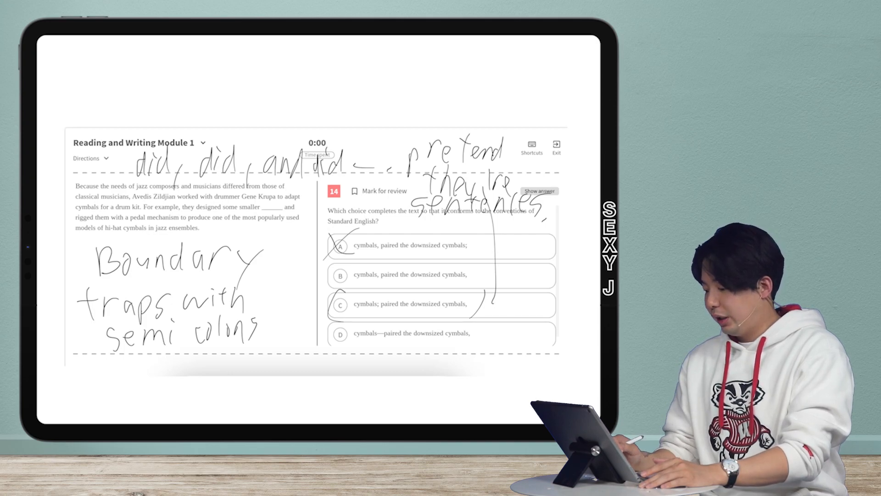
- Cross out choice C with an X and circle choice B
{"action": "left_click_drag", "start_coordinate": [334, 298], "coordinate": [346, 309]}
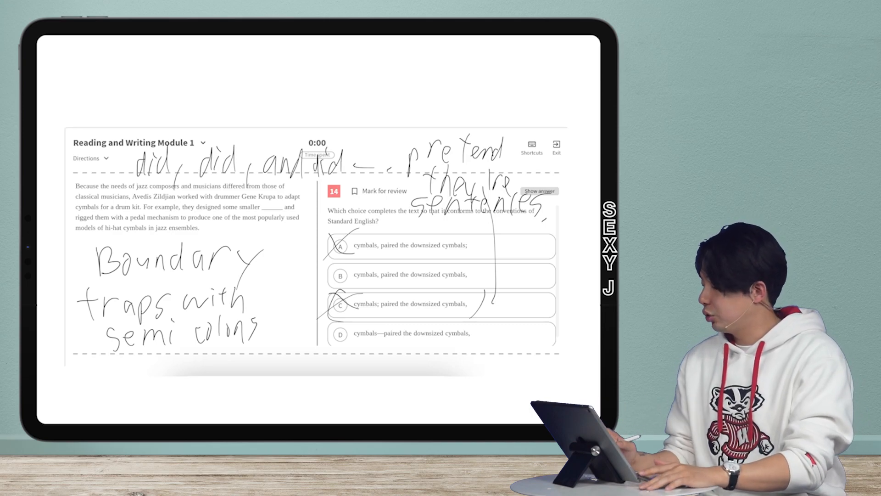
{"action": "left_click_drag", "start_coordinate": [328, 265], "coordinate": [351, 283]}
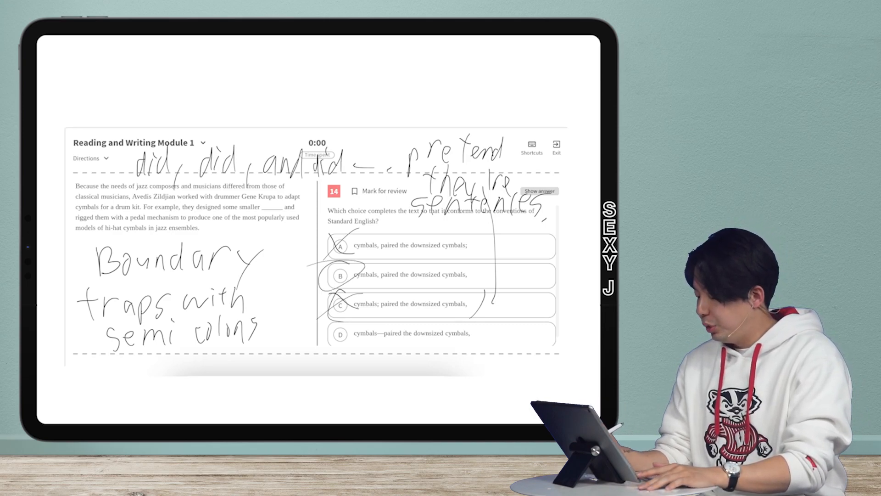